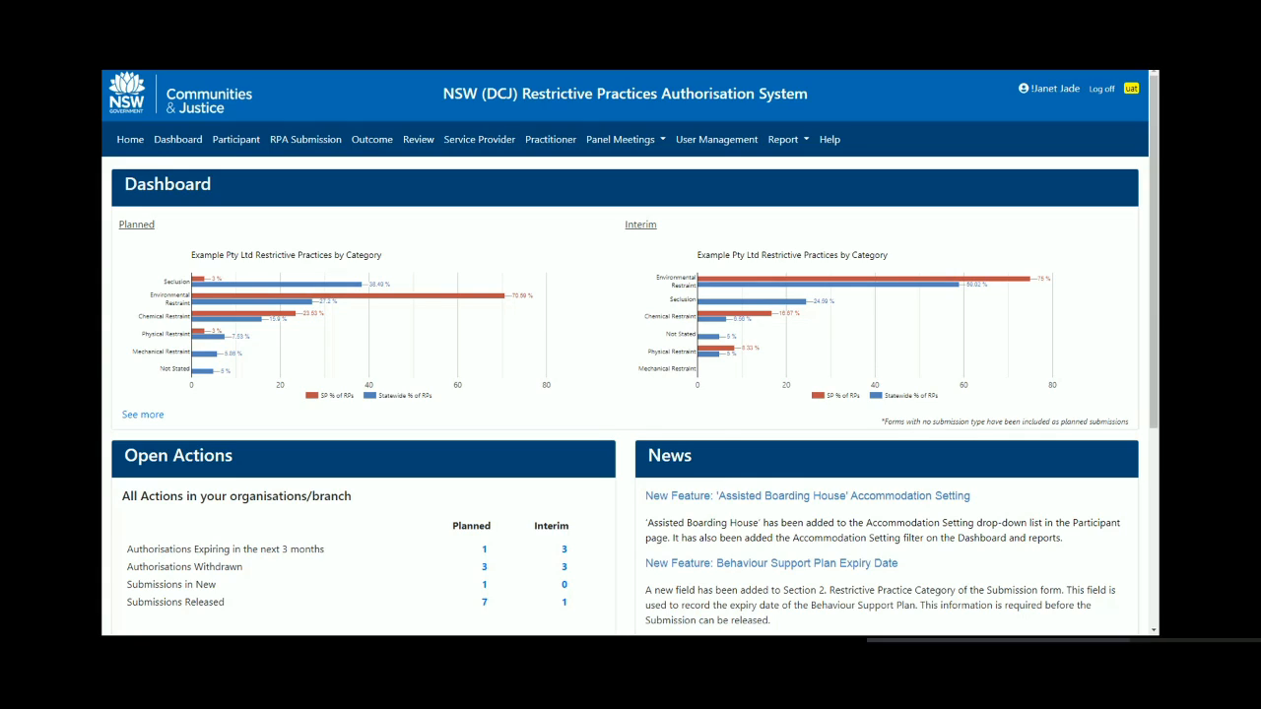
{"action": "mouse_move", "coordinate": [290, 195]}
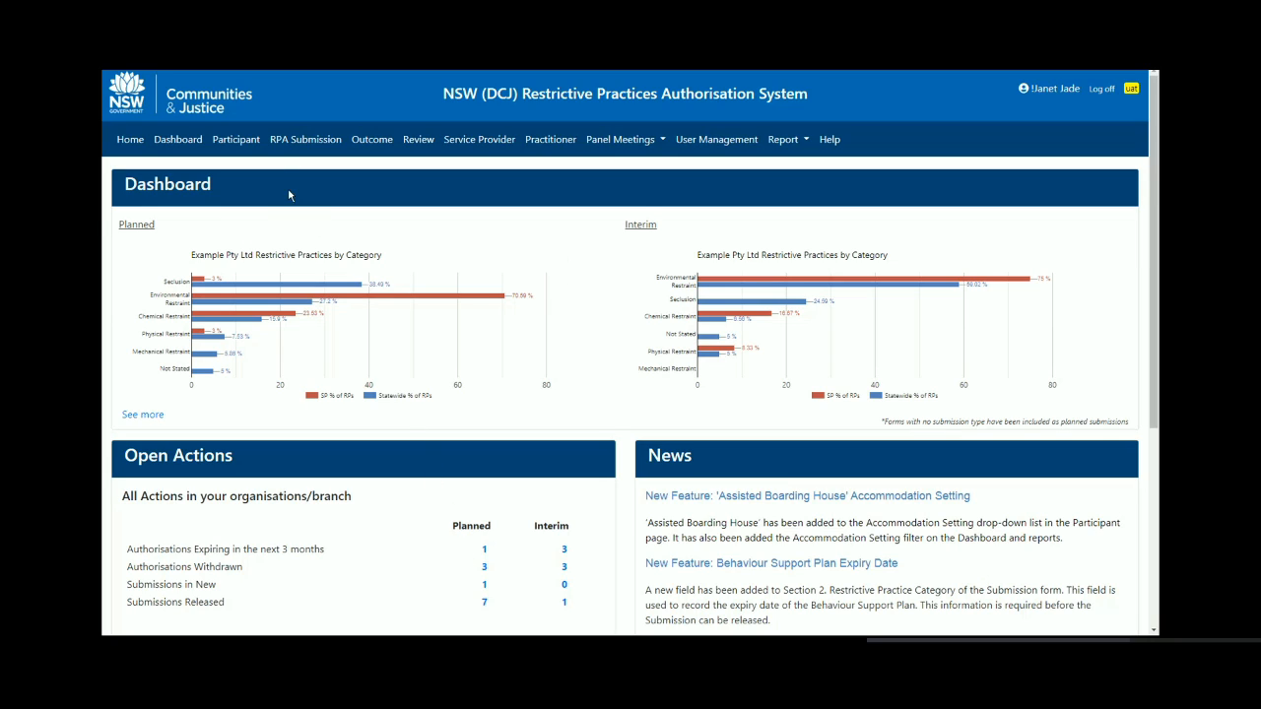
{"action": "mouse_move", "coordinate": [305, 138]}
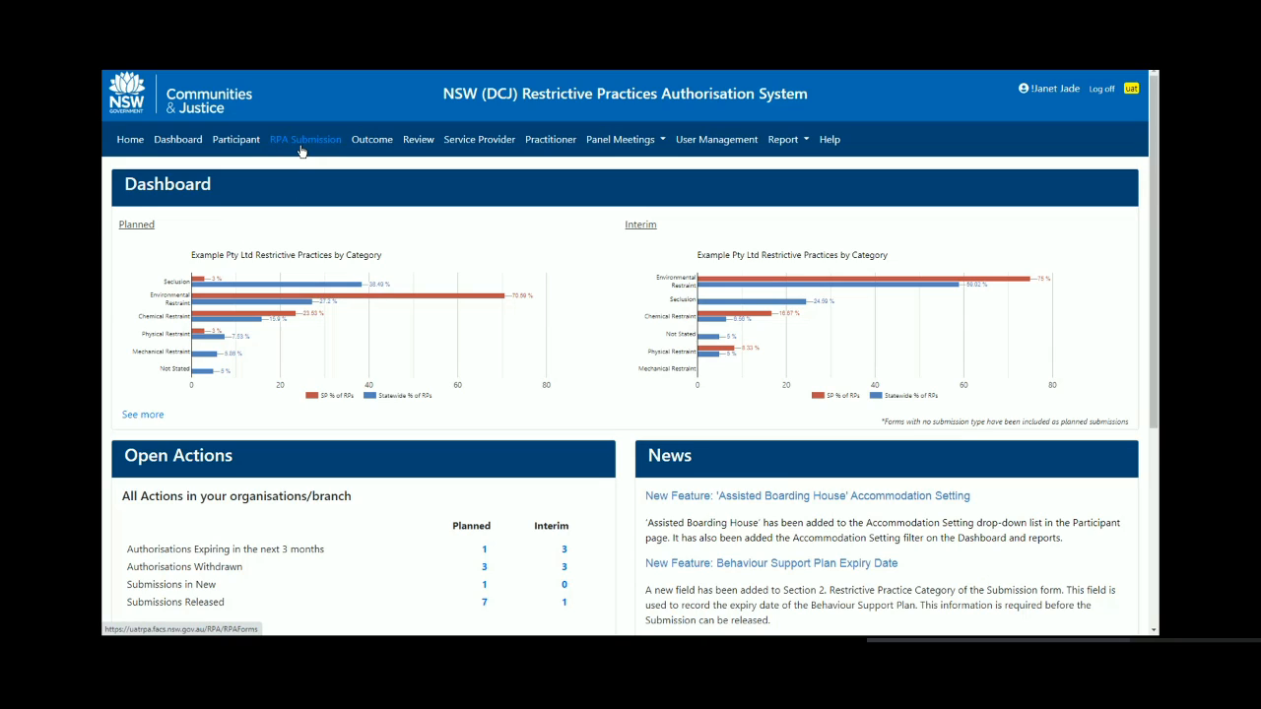
Step: Go to the RPA Submission list from the top navigation
{"action": "left_click", "coordinate": [305, 138]}
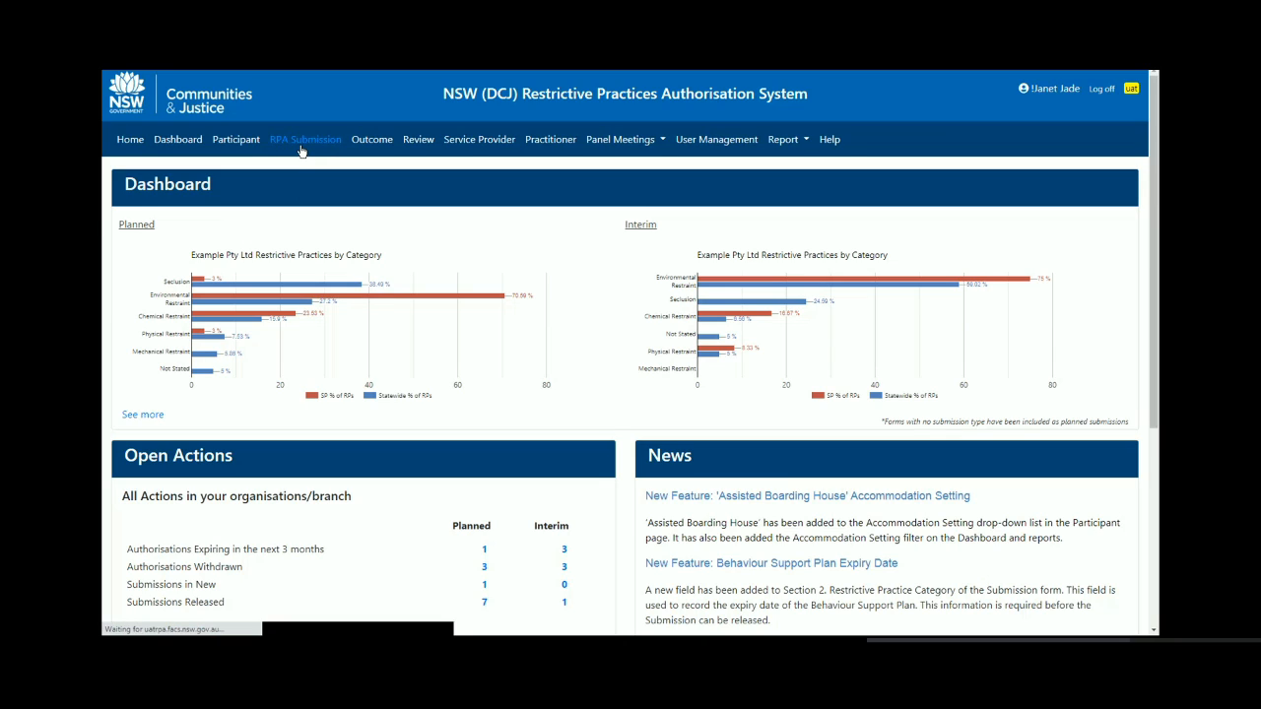
Step: Search the submissions list for 1496 and open submission 1496
{"action": "left_click", "coordinate": [305, 138]}
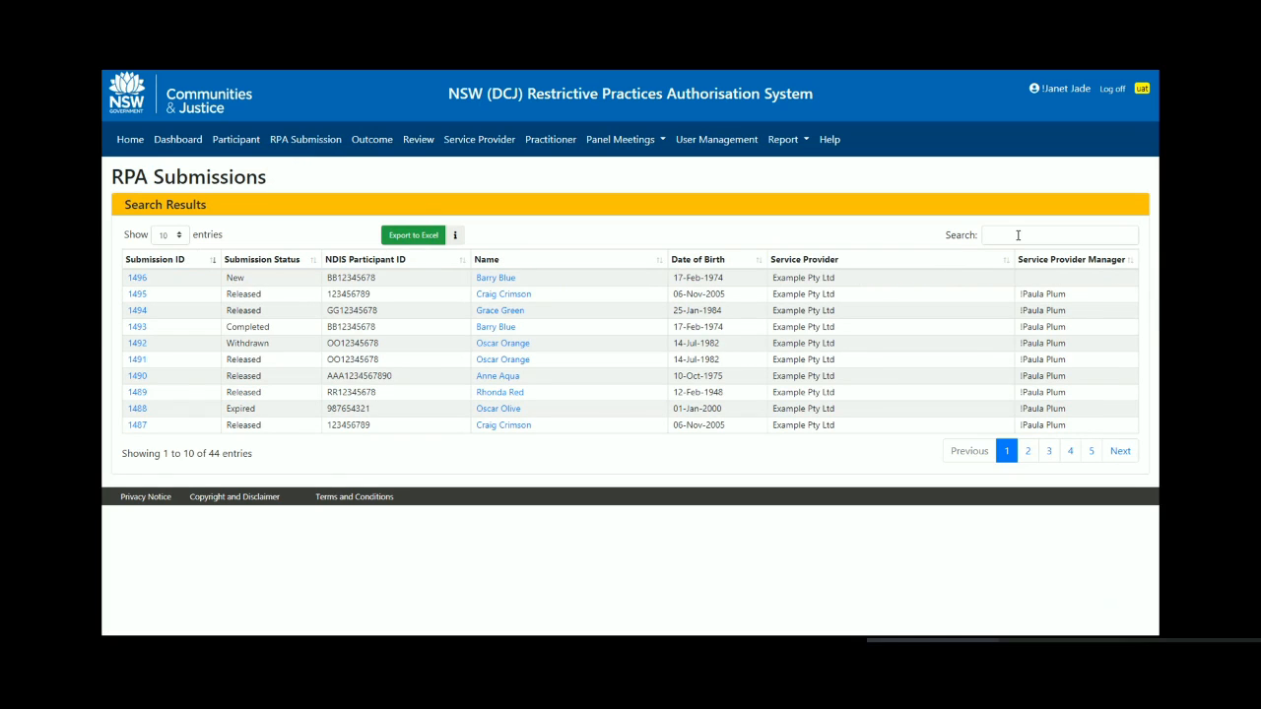
{"action": "left_click", "coordinate": [1059, 235]}
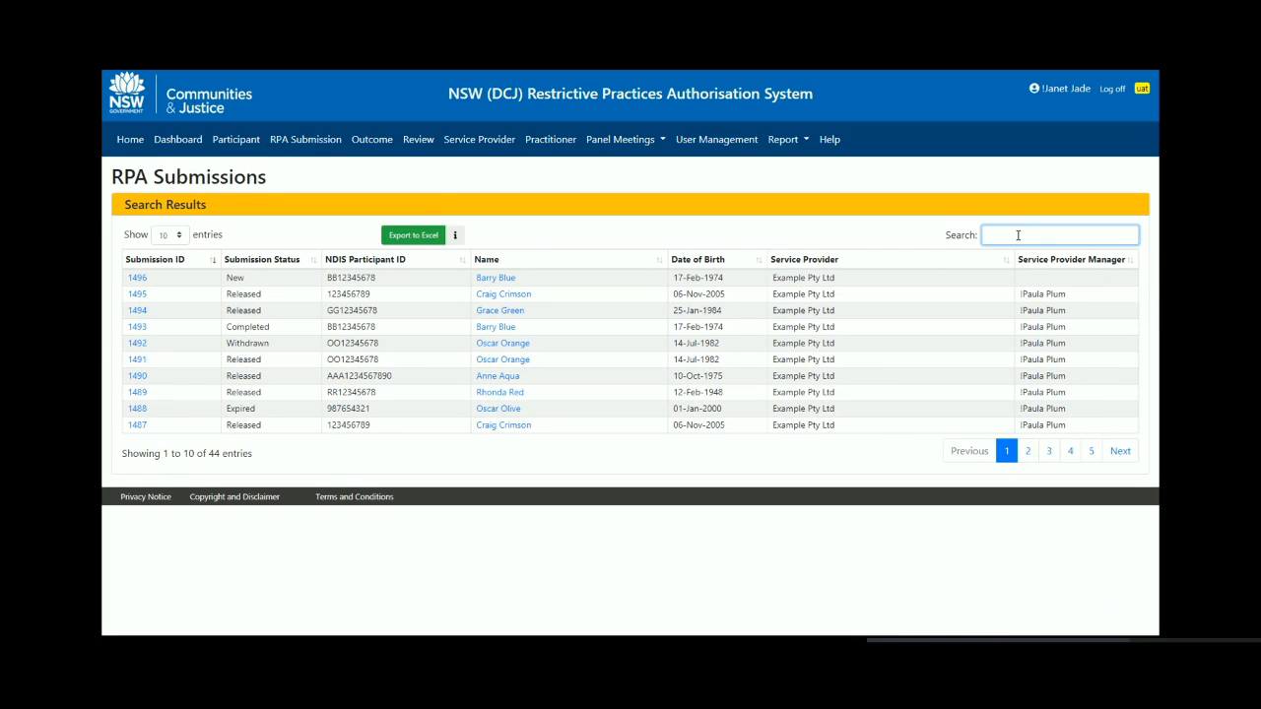
{"action": "type", "text": "1496"}
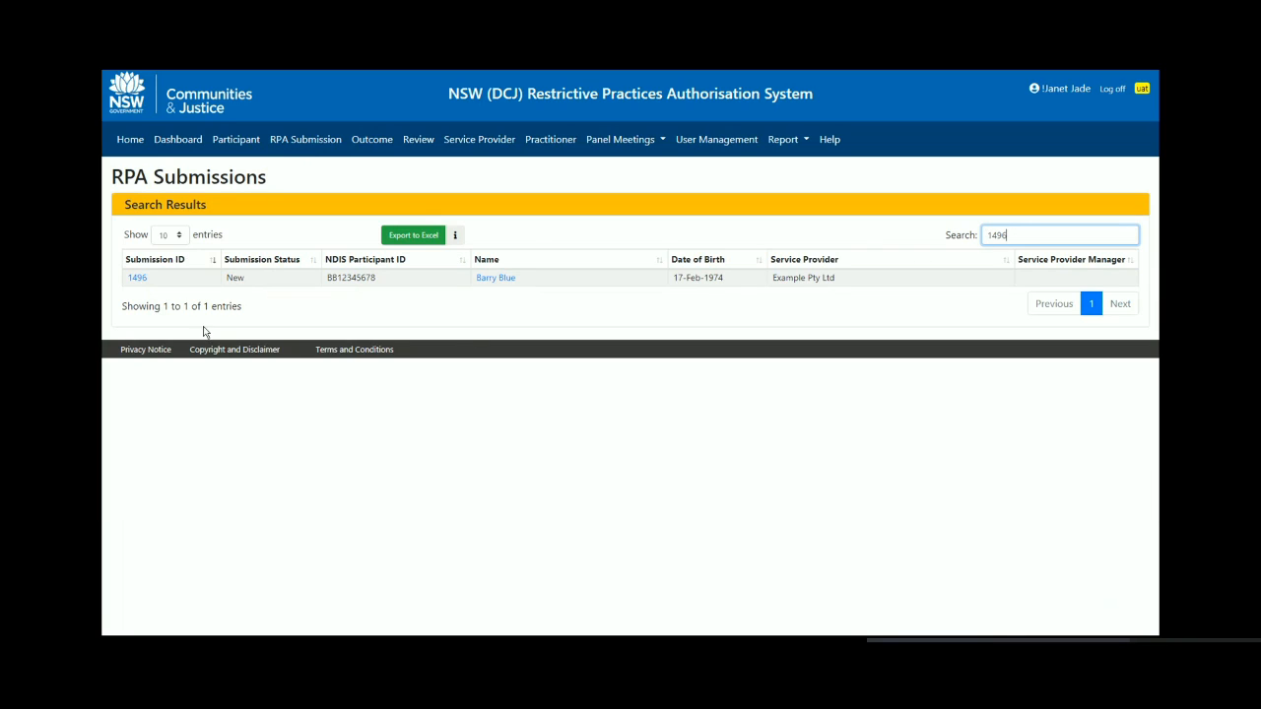
{"action": "left_click", "coordinate": [138, 275]}
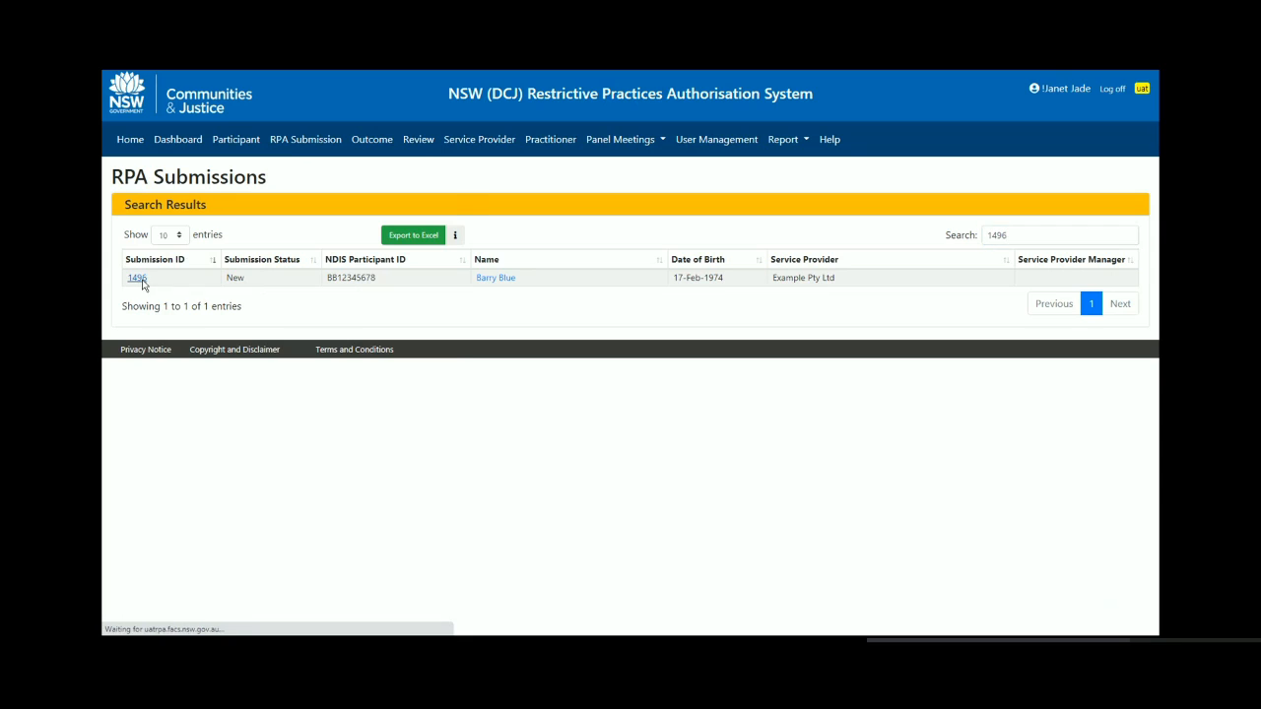
Step: Use the '10. Panel Members' quick link to reach the Assign Panel Members section
{"action": "left_click", "coordinate": [136, 276]}
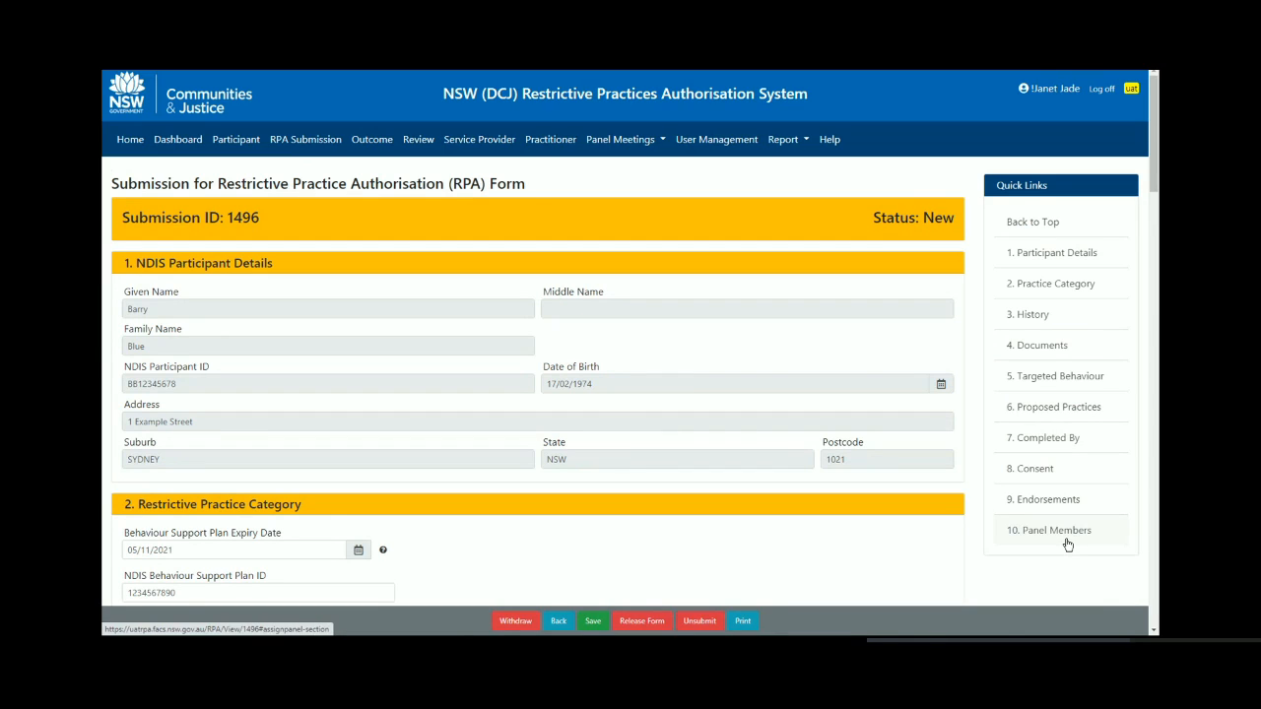
{"action": "left_click", "coordinate": [1047, 530]}
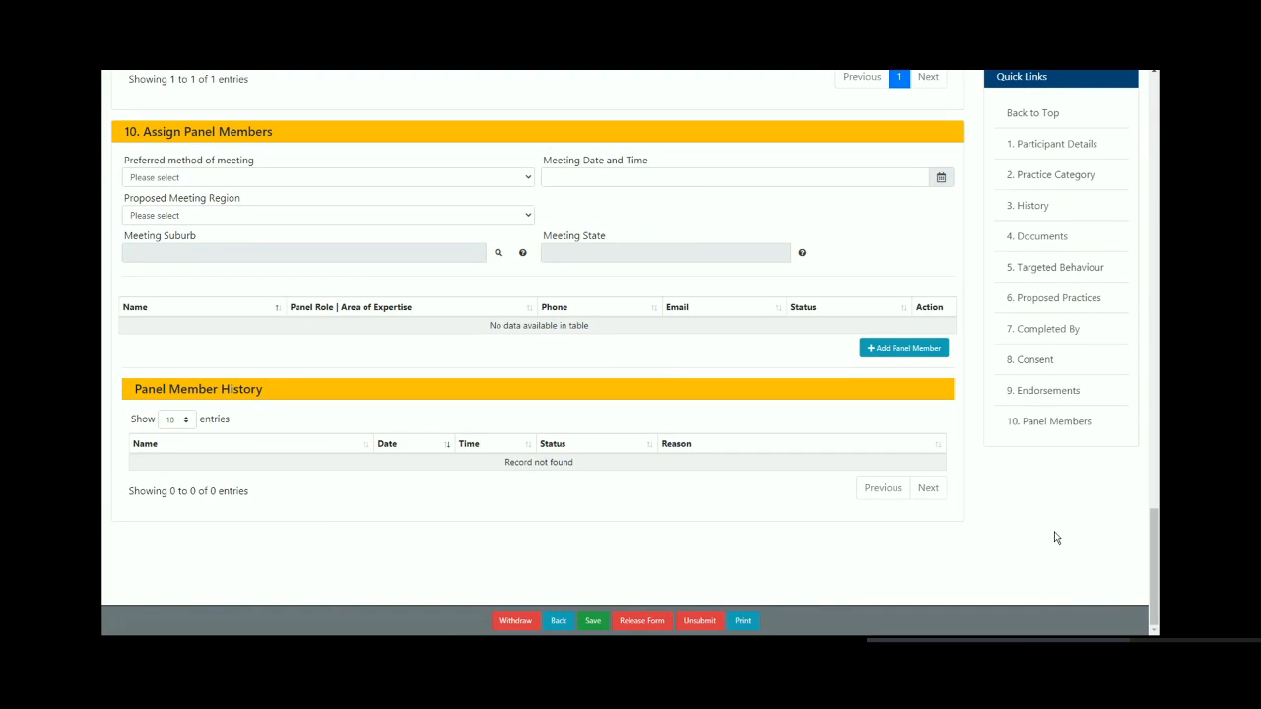
{"action": "mouse_move", "coordinate": [595, 319]}
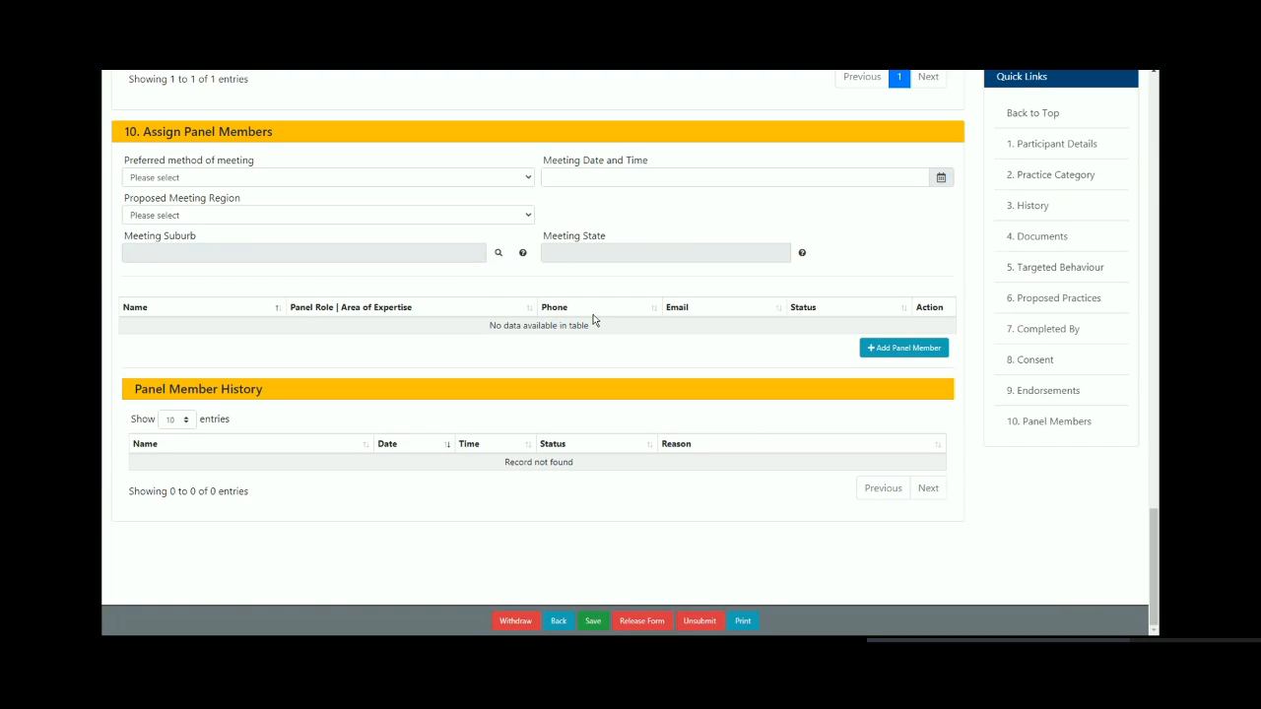
Step: Set meeting method Video, date 30/11/2020 10:41 AM, and region Central Coast
{"action": "left_click", "coordinate": [327, 178]}
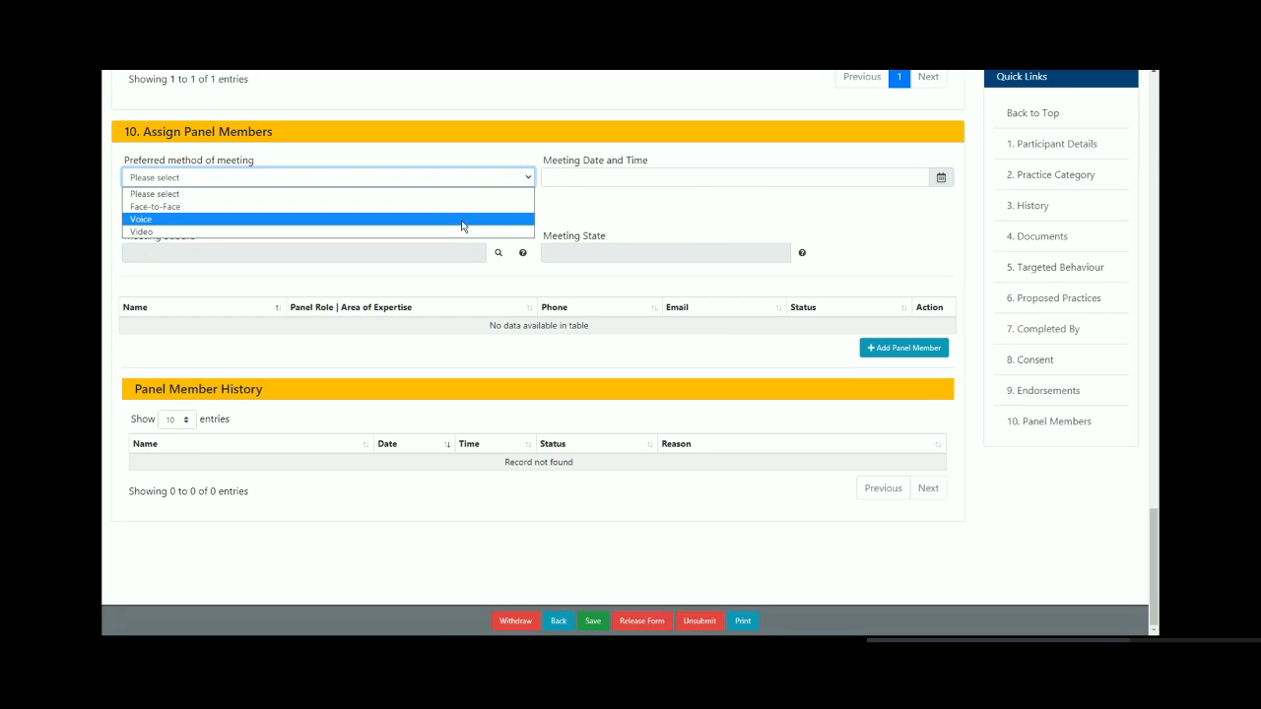
{"action": "mouse_move", "coordinate": [463, 232]}
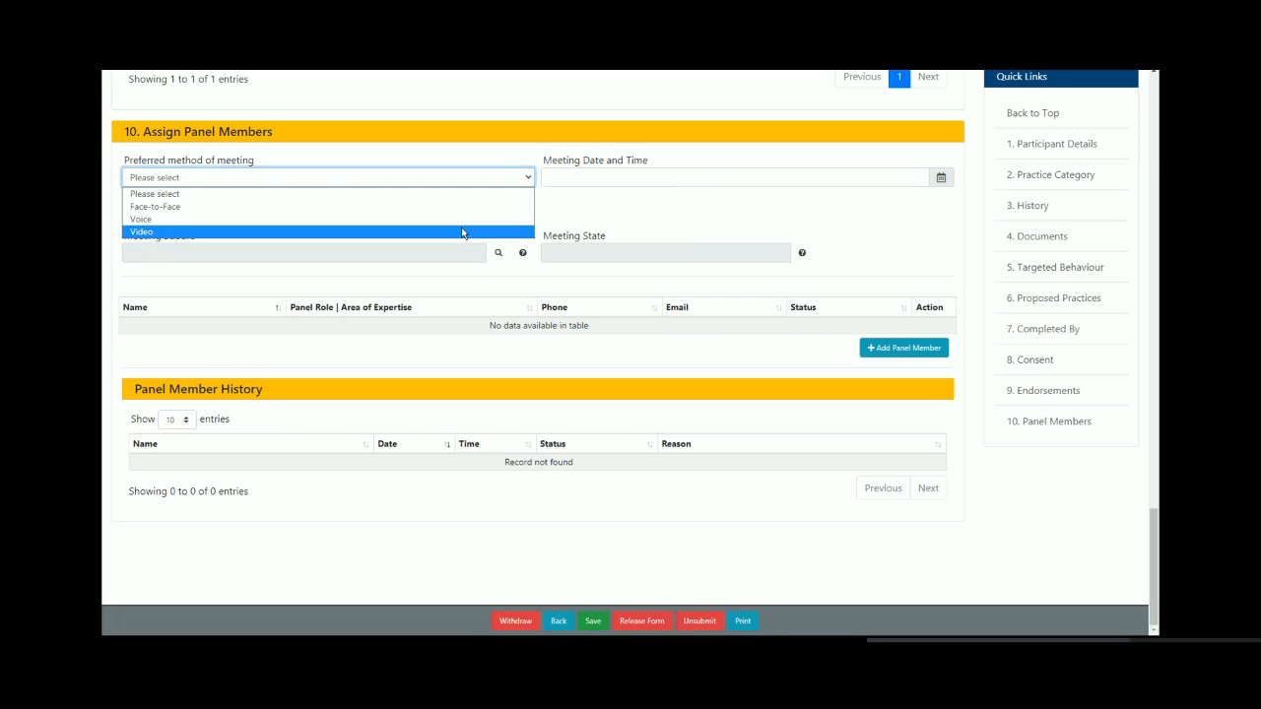
{"action": "left_click", "coordinate": [142, 231]}
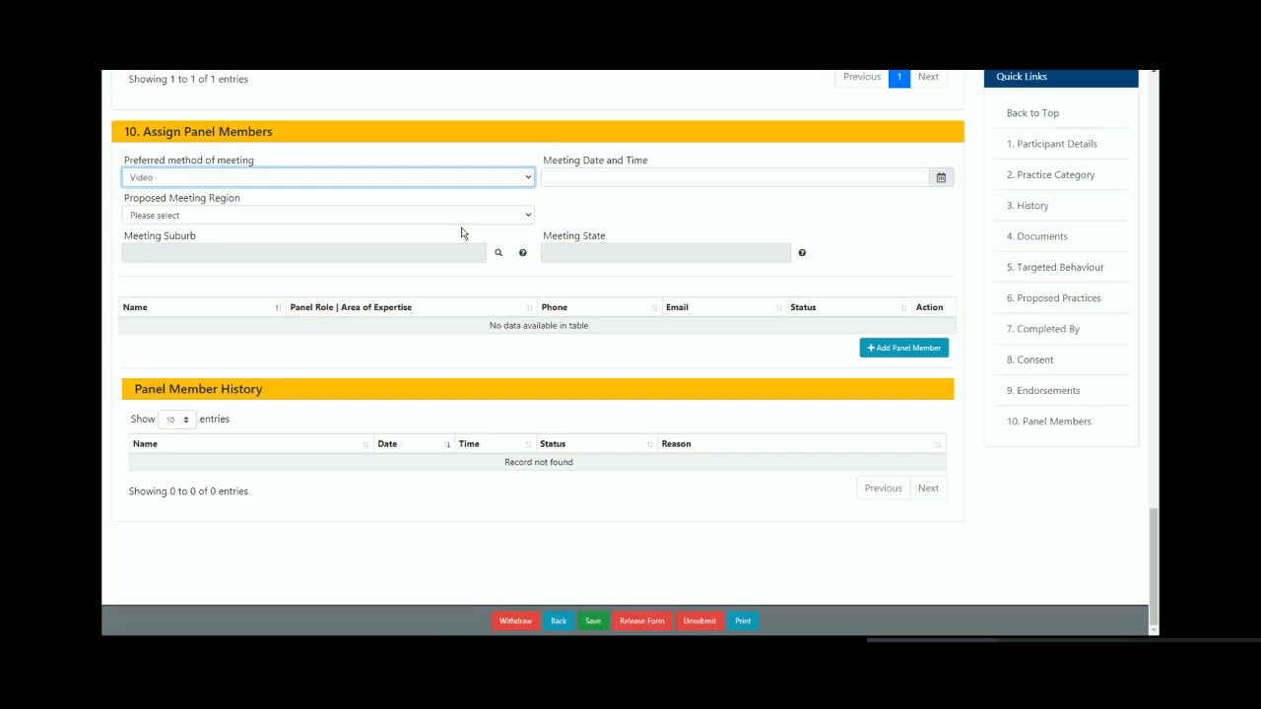
{"action": "mouse_move", "coordinate": [778, 233]}
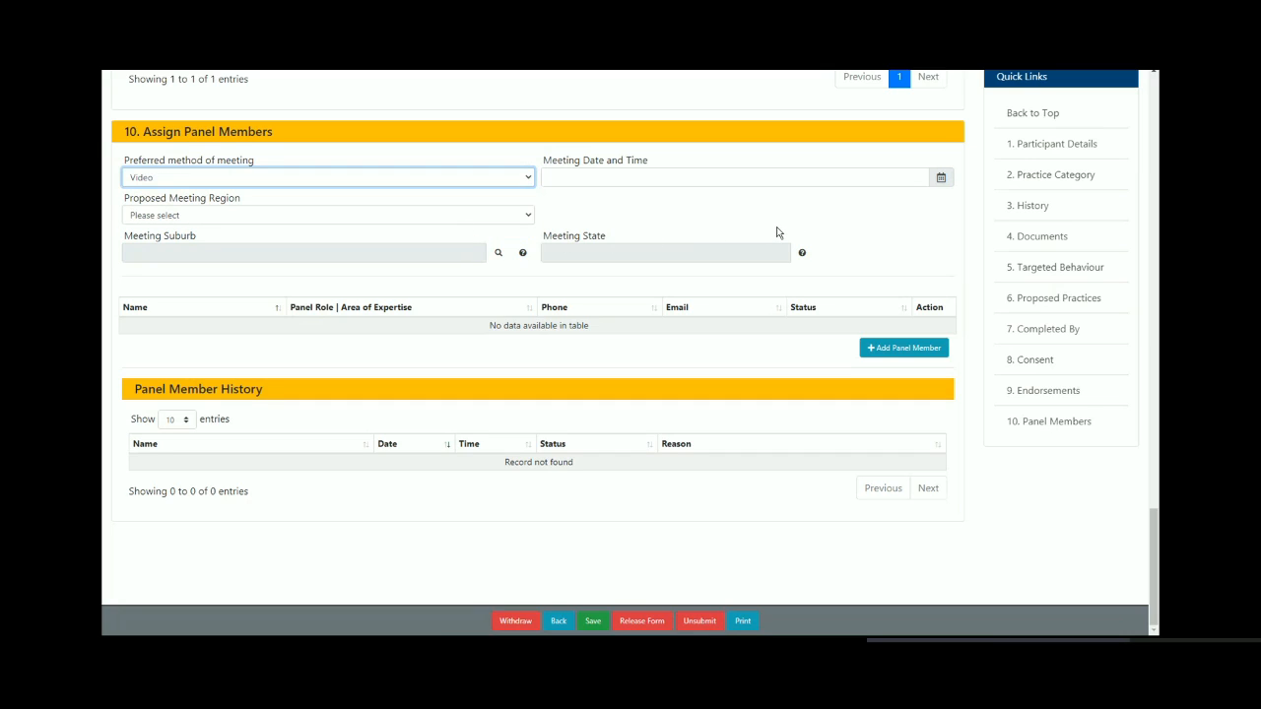
{"action": "left_click", "coordinate": [736, 178]}
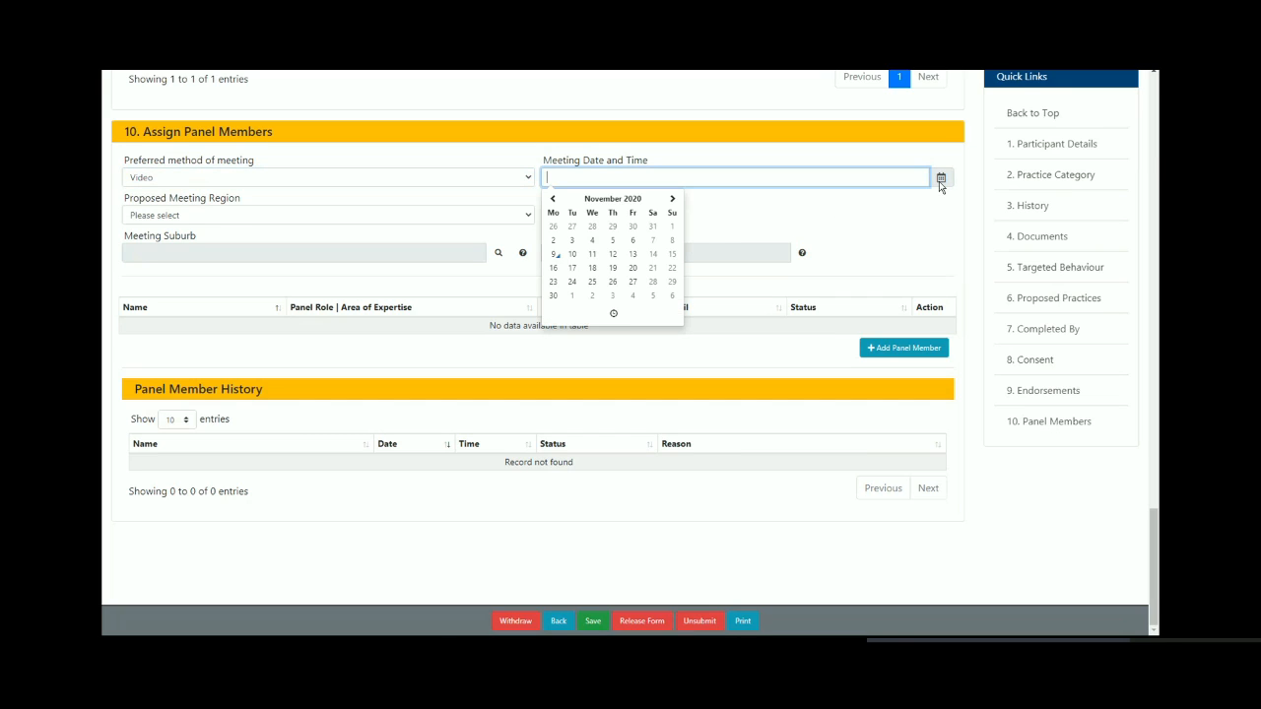
{"action": "left_click", "coordinate": [551, 296]}
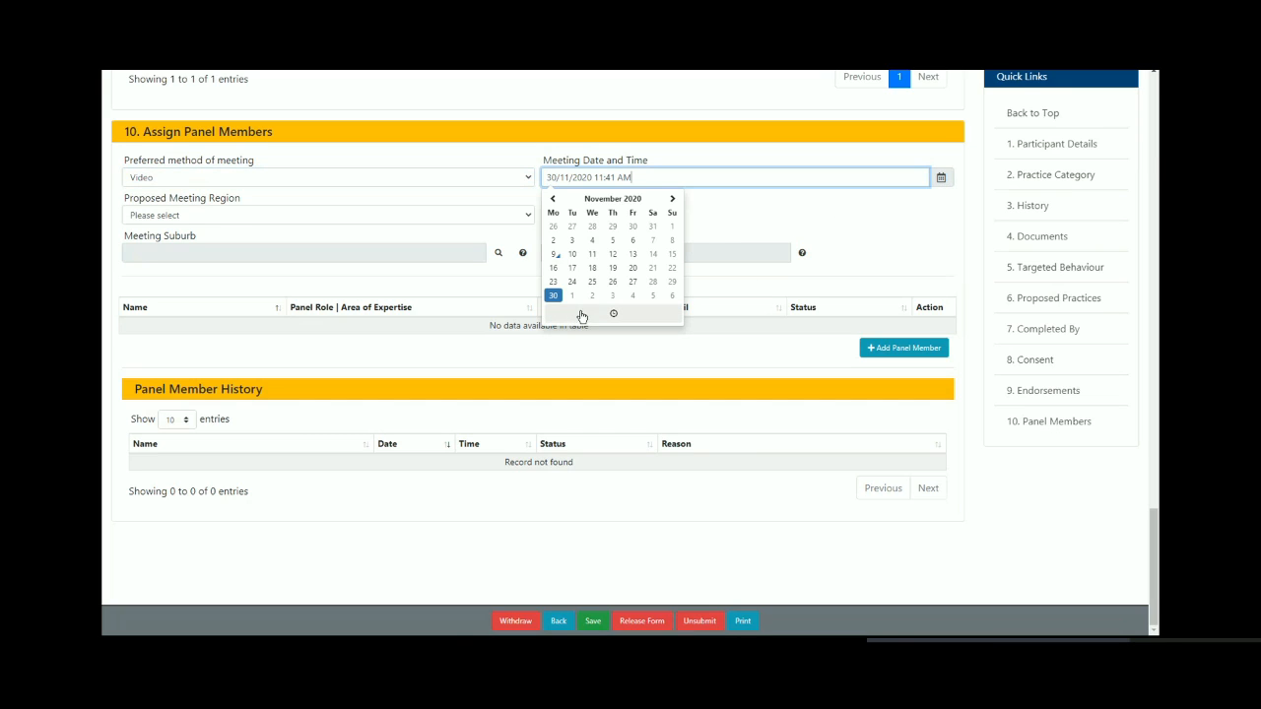
{"action": "left_click", "coordinate": [612, 313]}
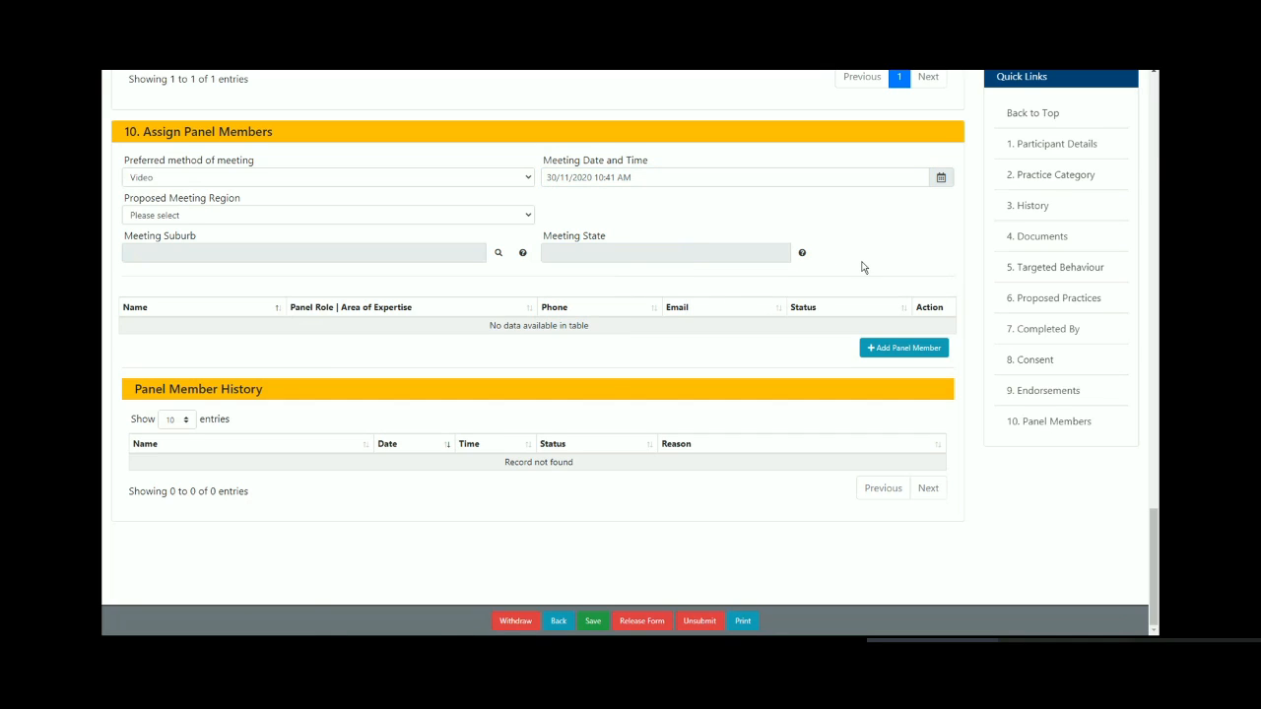
{"action": "mouse_move", "coordinate": [435, 225]}
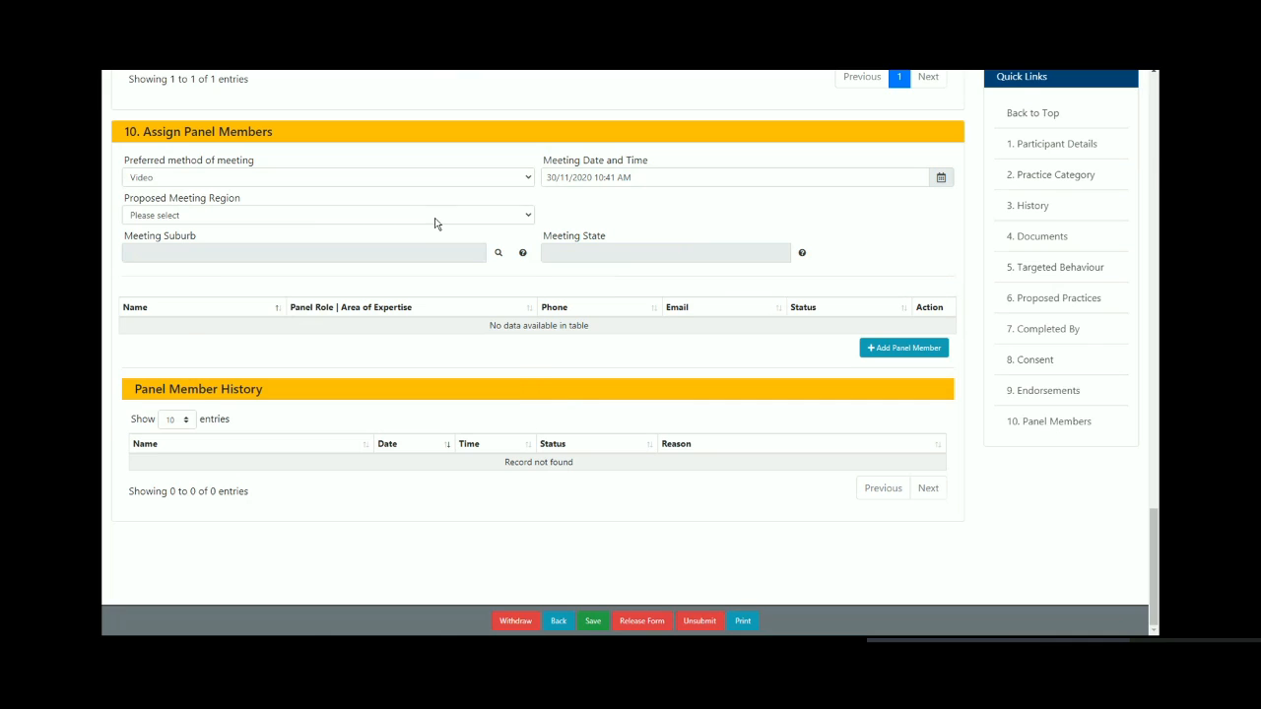
{"action": "left_click", "coordinate": [326, 215]}
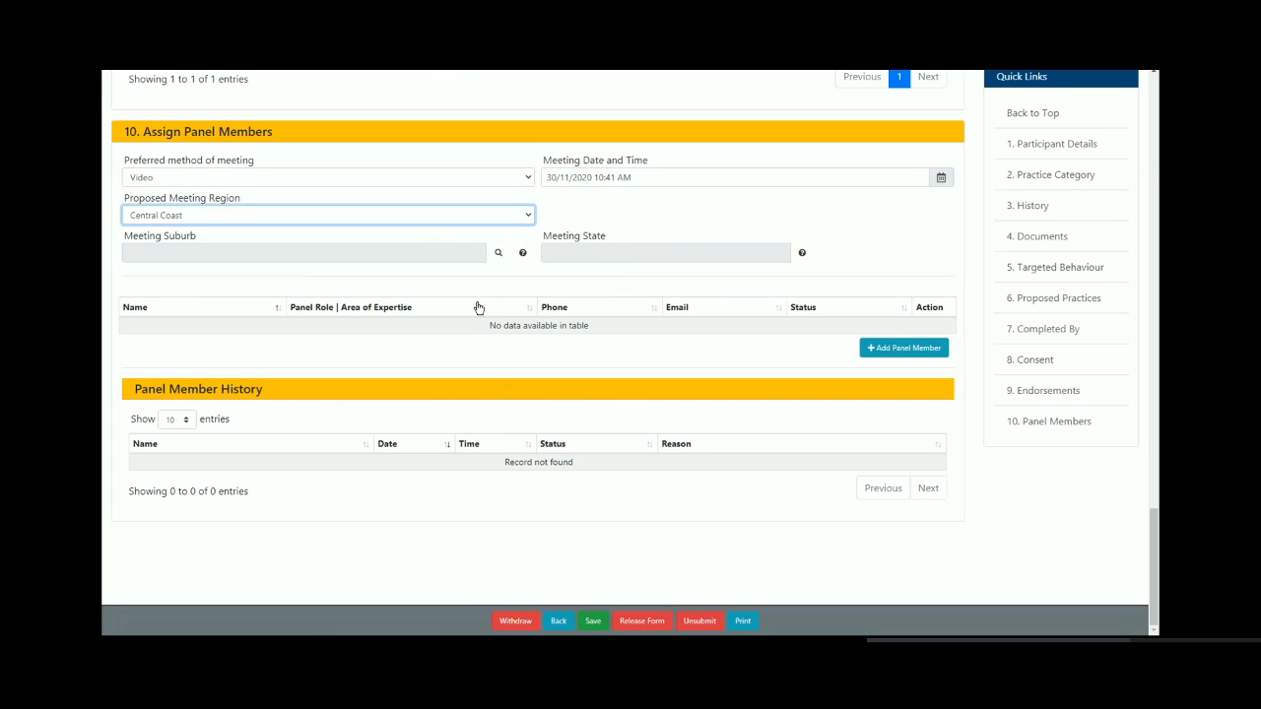
Step: Search 'gos' and choose GOSFORD, NSW, 2250 as the meeting suburb
{"action": "left_click", "coordinate": [499, 252]}
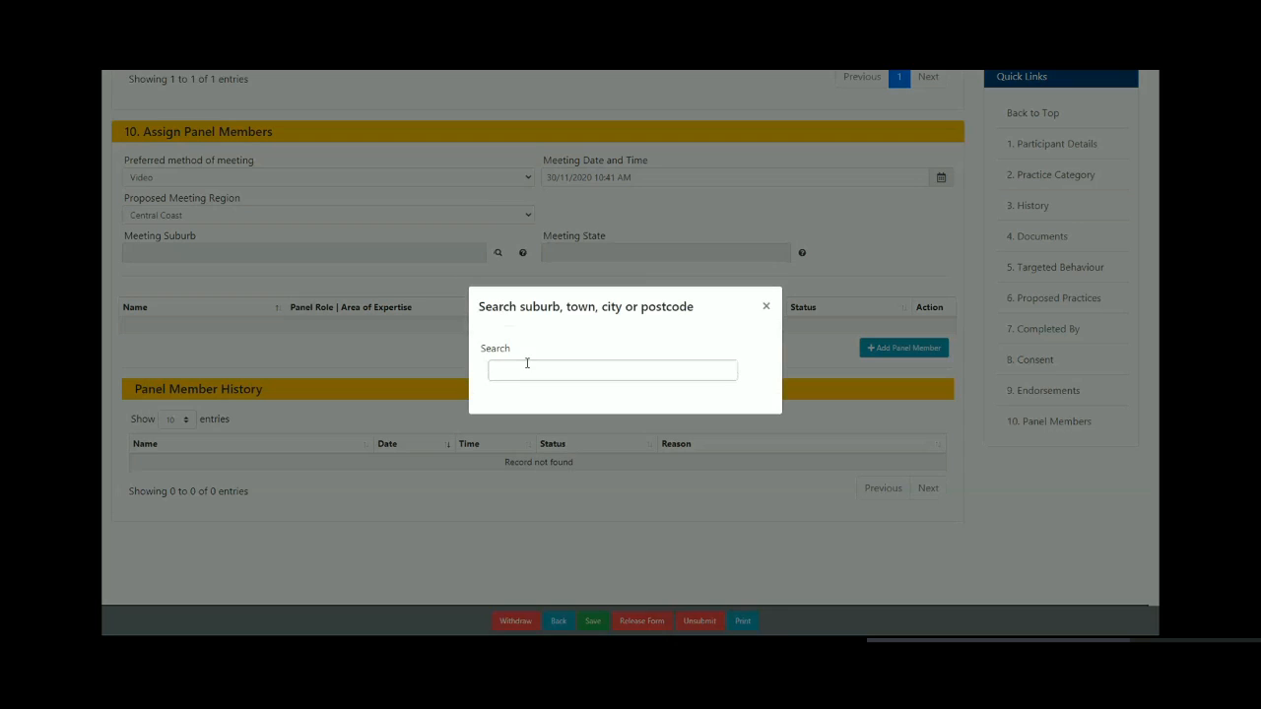
{"action": "type", "text": "g"}
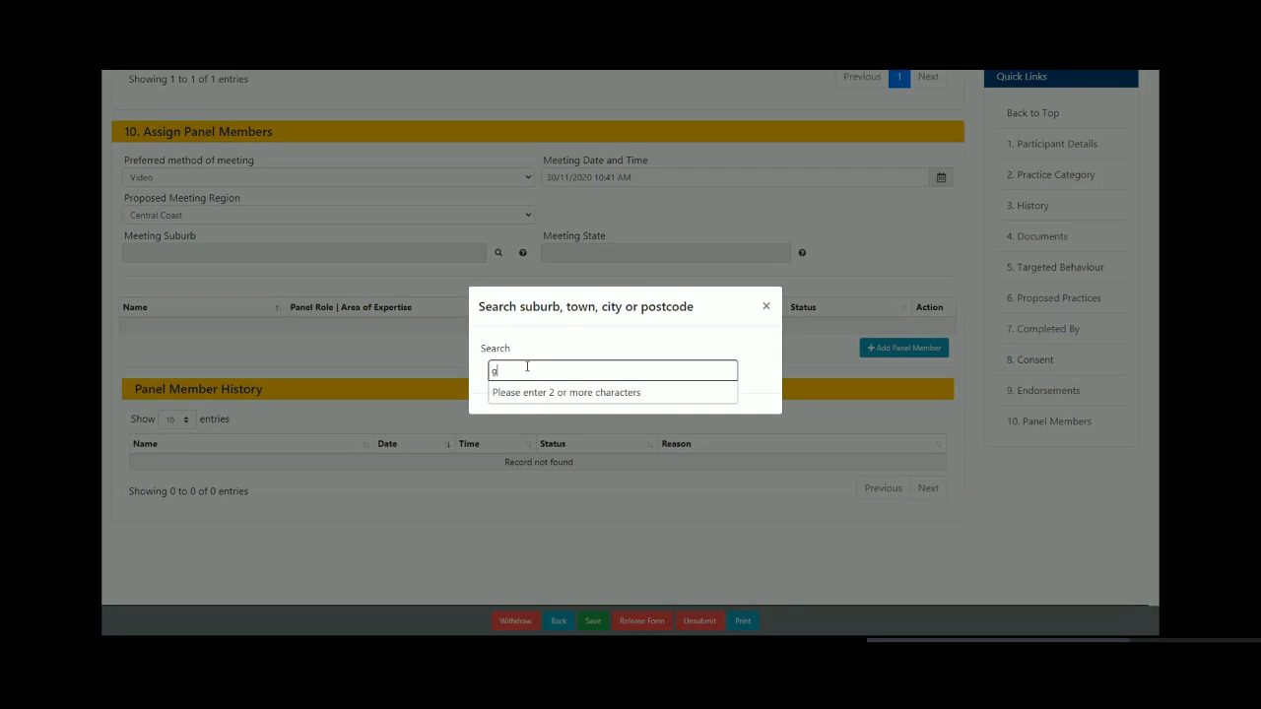
{"action": "type", "text": "os"}
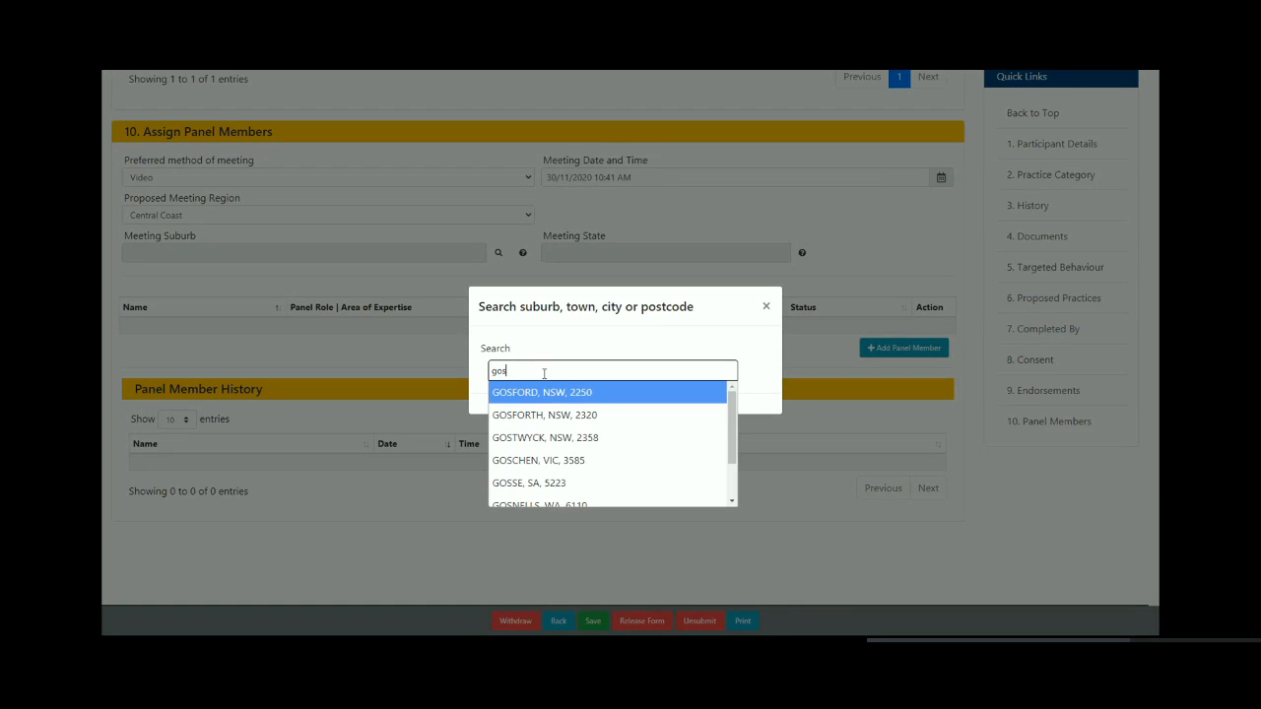
{"action": "left_click", "coordinate": [539, 392]}
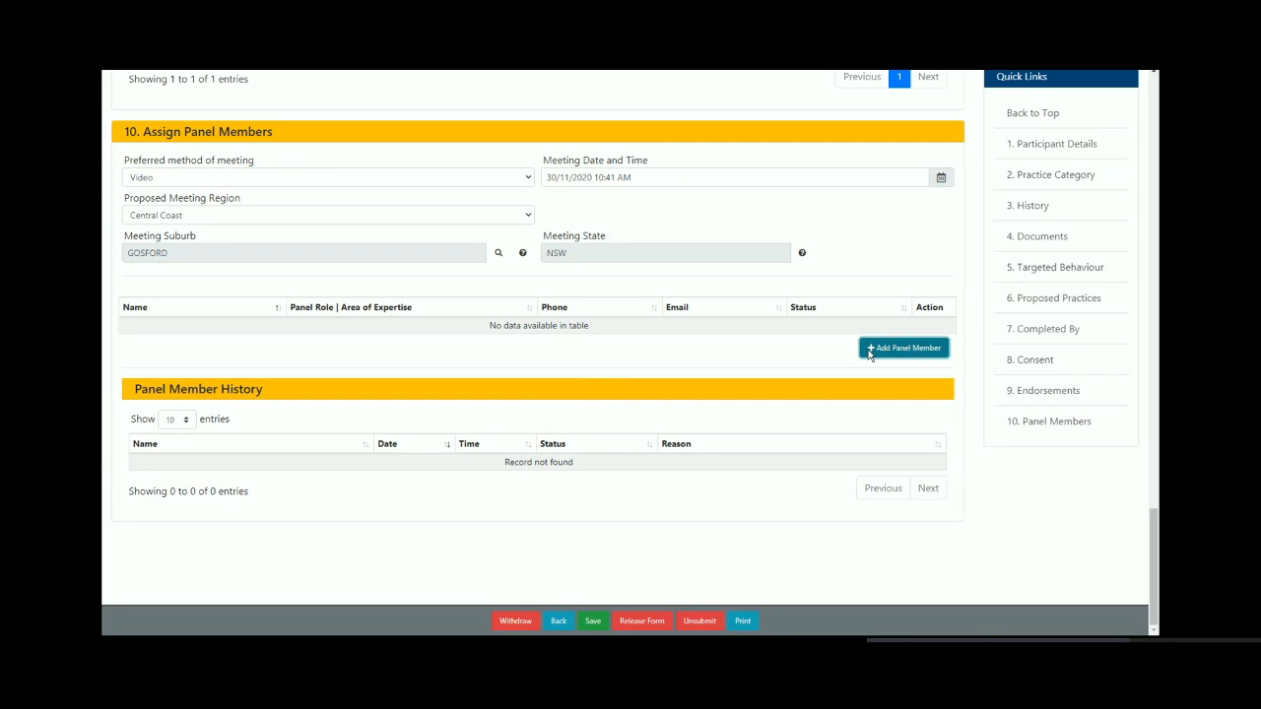
{"action": "left_click", "coordinate": [902, 347]}
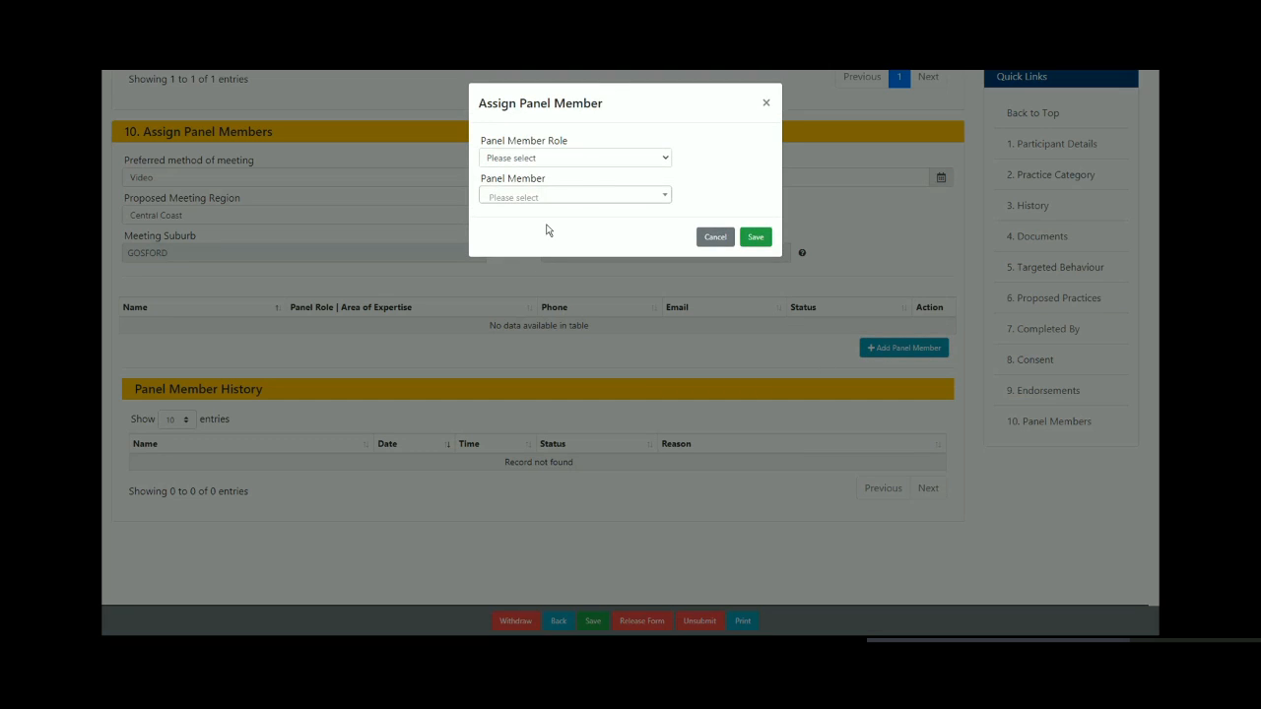
{"action": "mouse_move", "coordinate": [662, 161]}
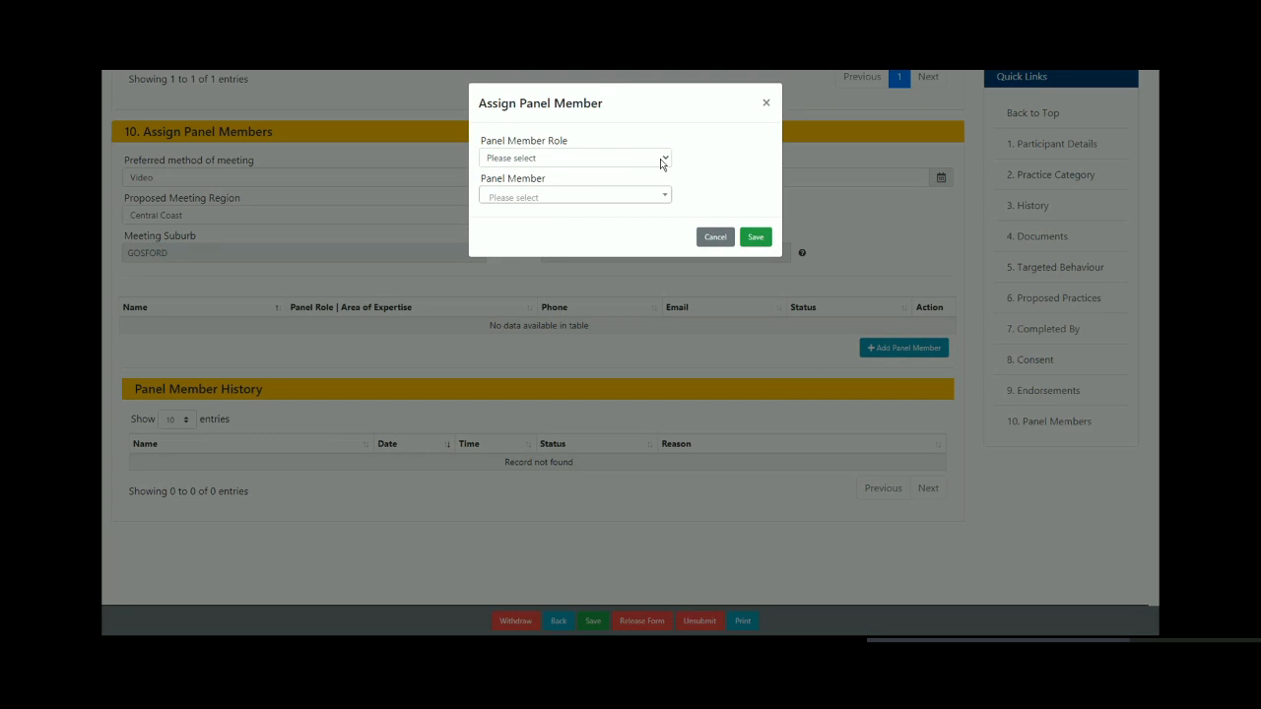
{"action": "left_click", "coordinate": [575, 158]}
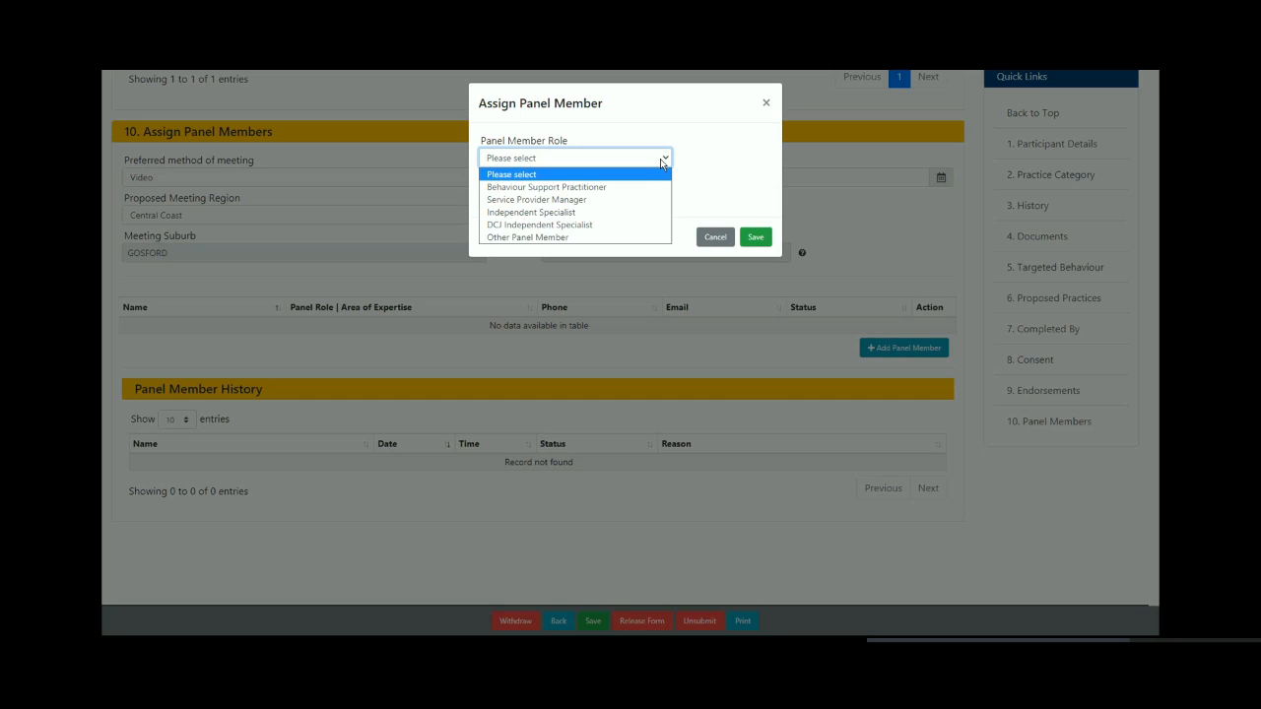
{"action": "mouse_move", "coordinate": [658, 170]}
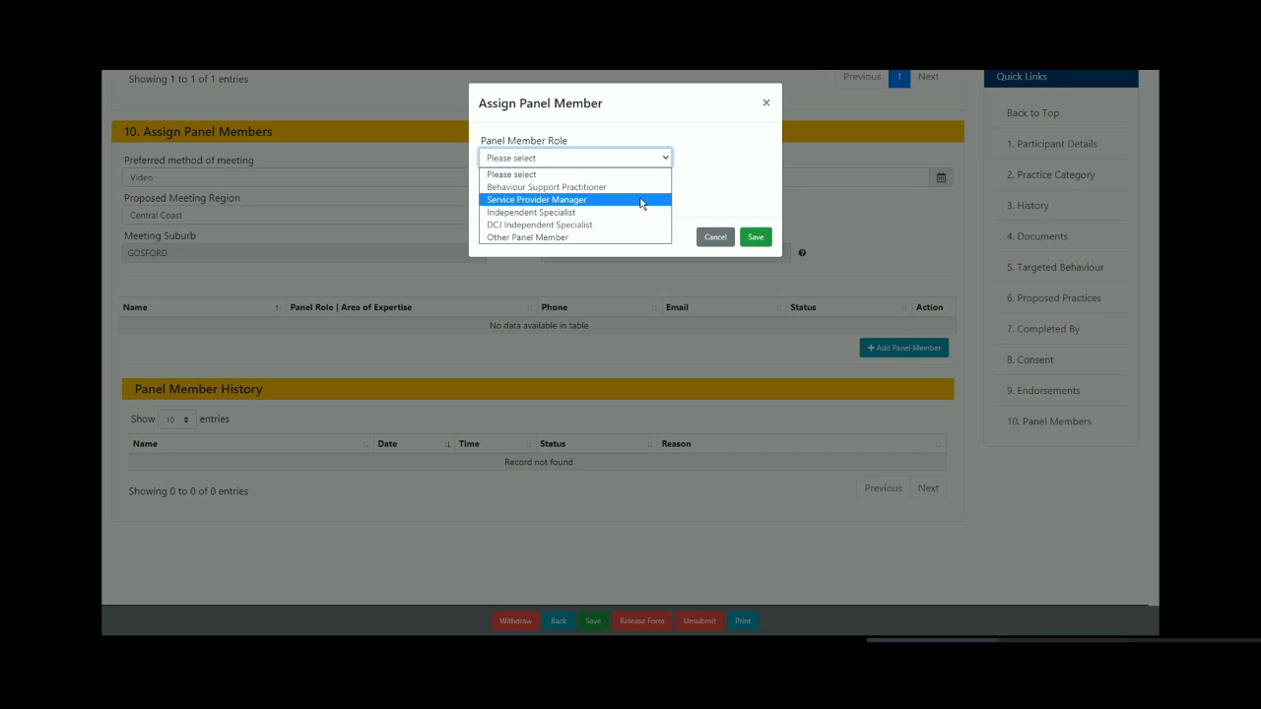
{"action": "left_click", "coordinate": [536, 199]}
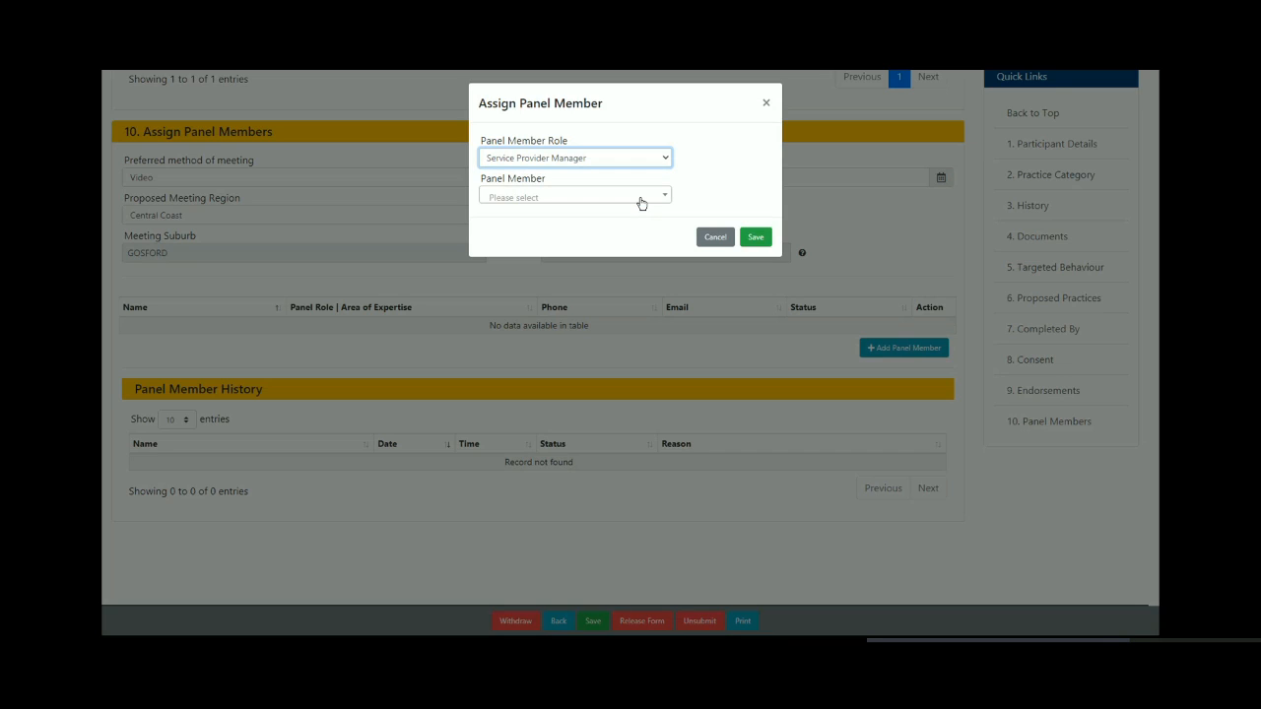
{"action": "mouse_move", "coordinate": [662, 195]}
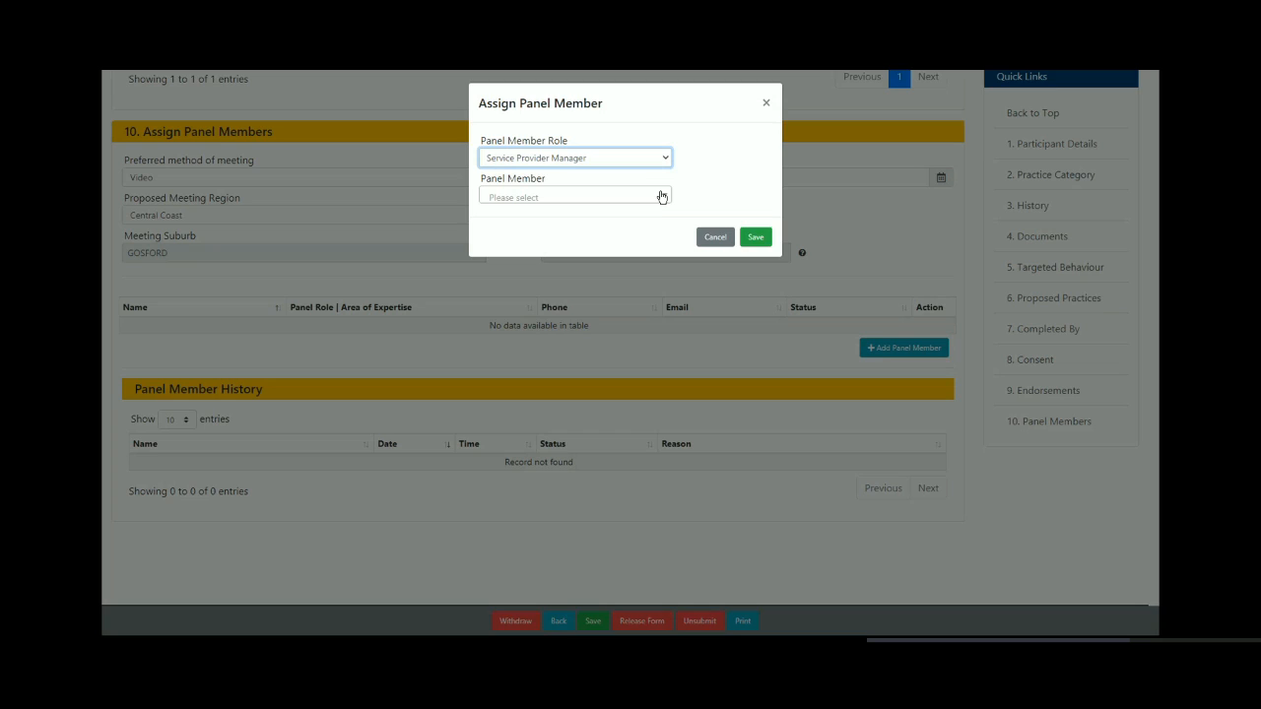
{"action": "left_click", "coordinate": [575, 197]}
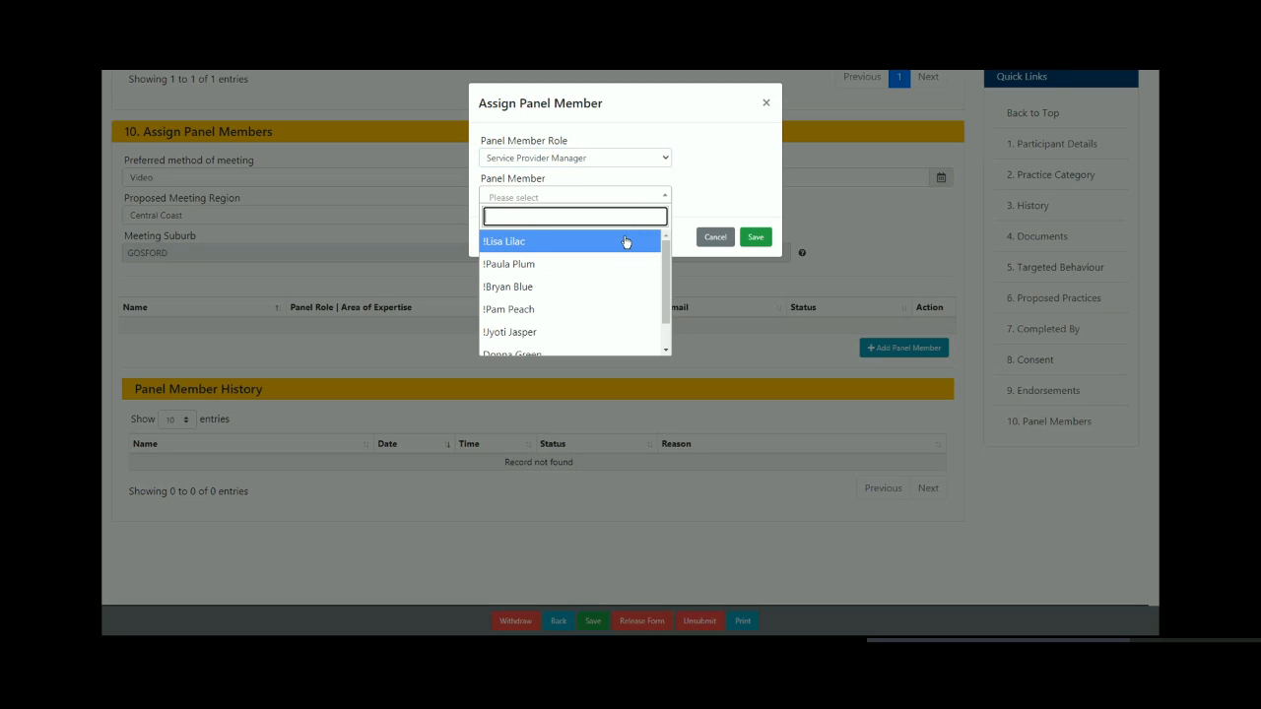
{"action": "mouse_move", "coordinate": [591, 264]}
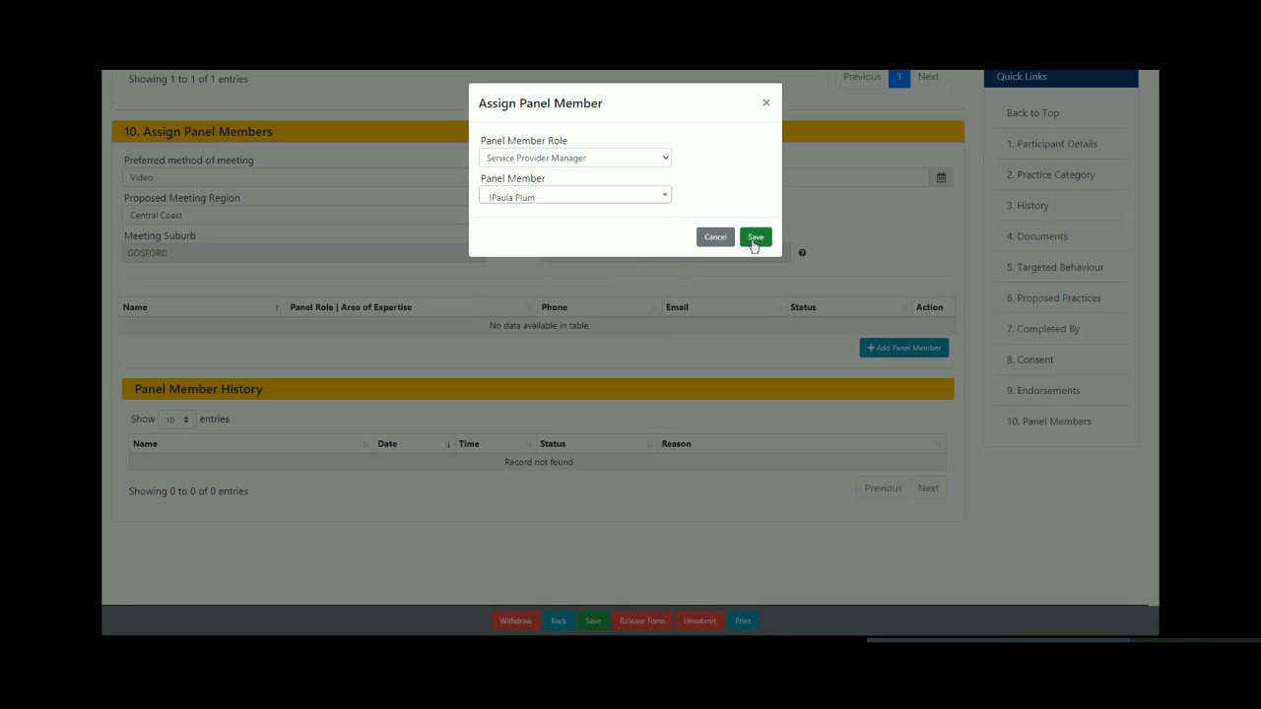
{"action": "left_click", "coordinate": [757, 236]}
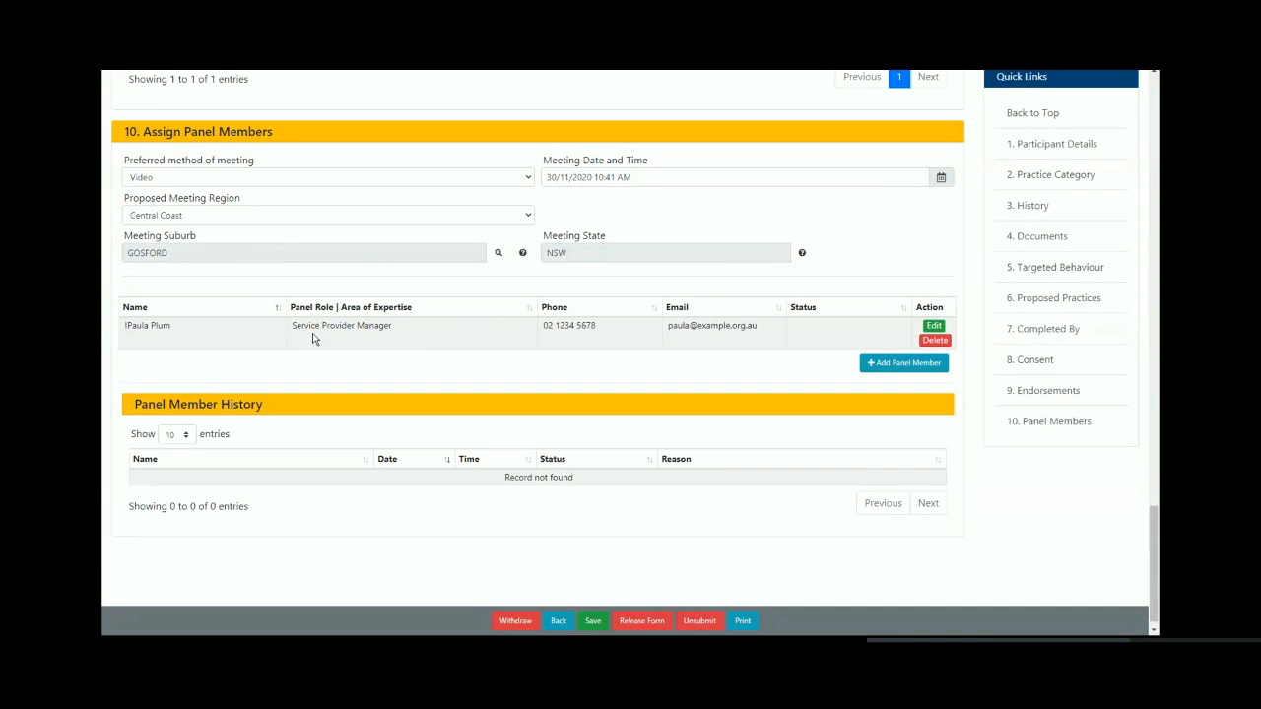
{"action": "mouse_move", "coordinate": [453, 369]}
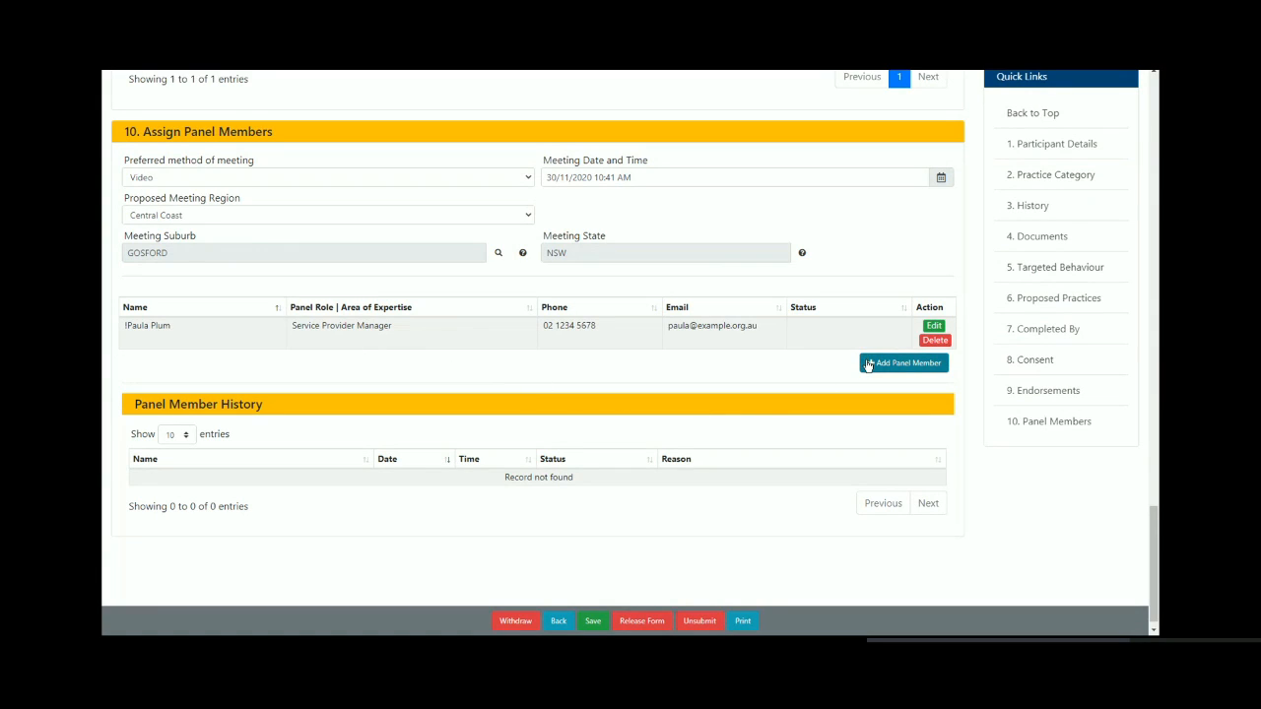
{"action": "mouse_move", "coordinate": [902, 363]}
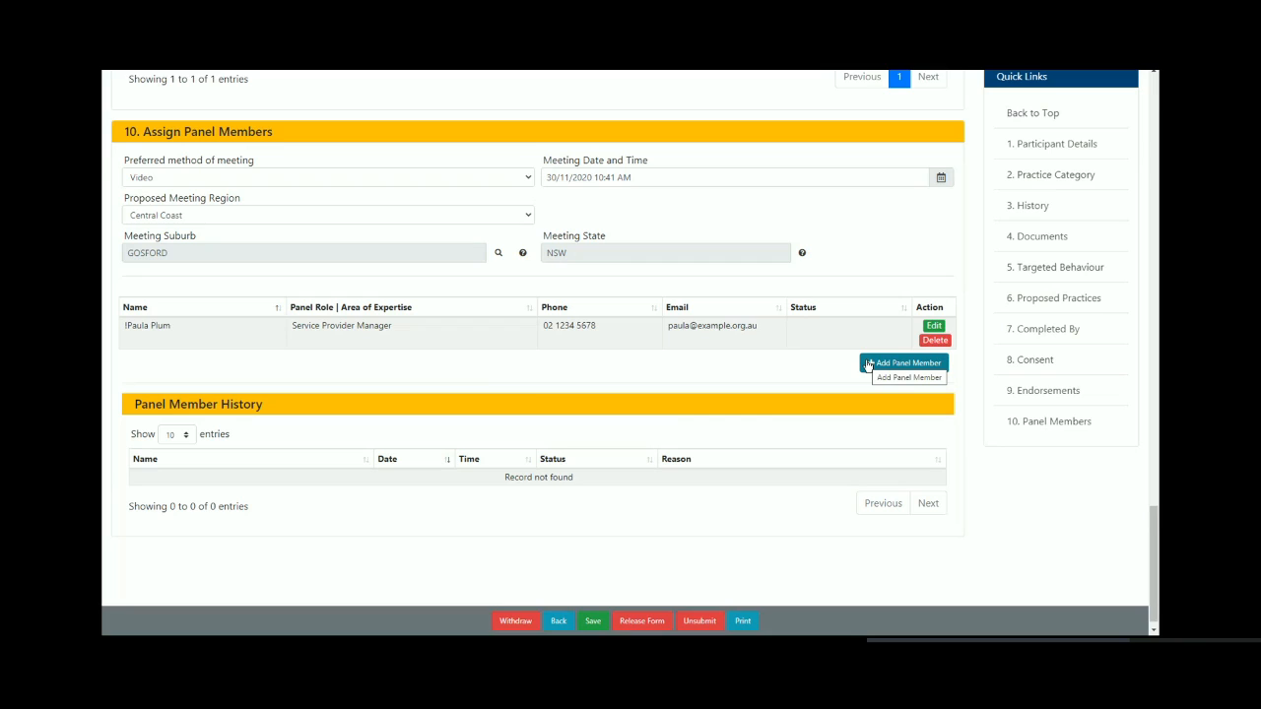
{"action": "mouse_move", "coordinate": [831, 368]}
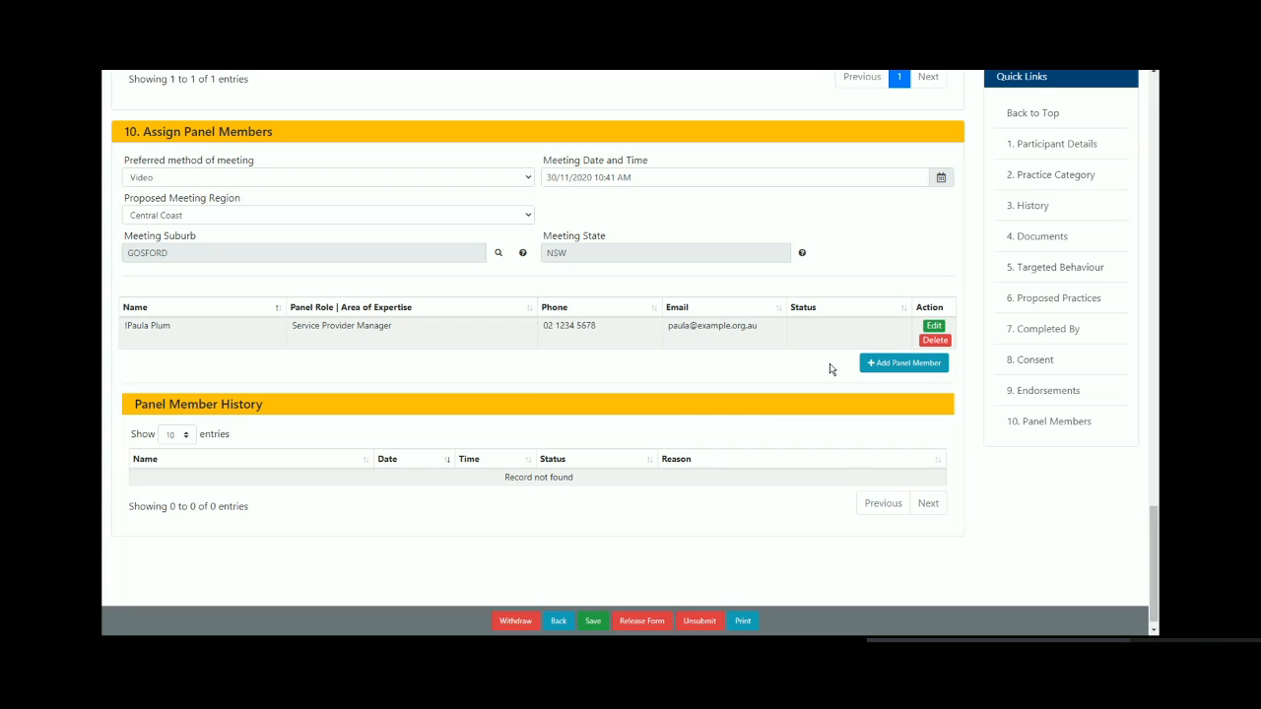
{"action": "mouse_move", "coordinate": [658, 615]}
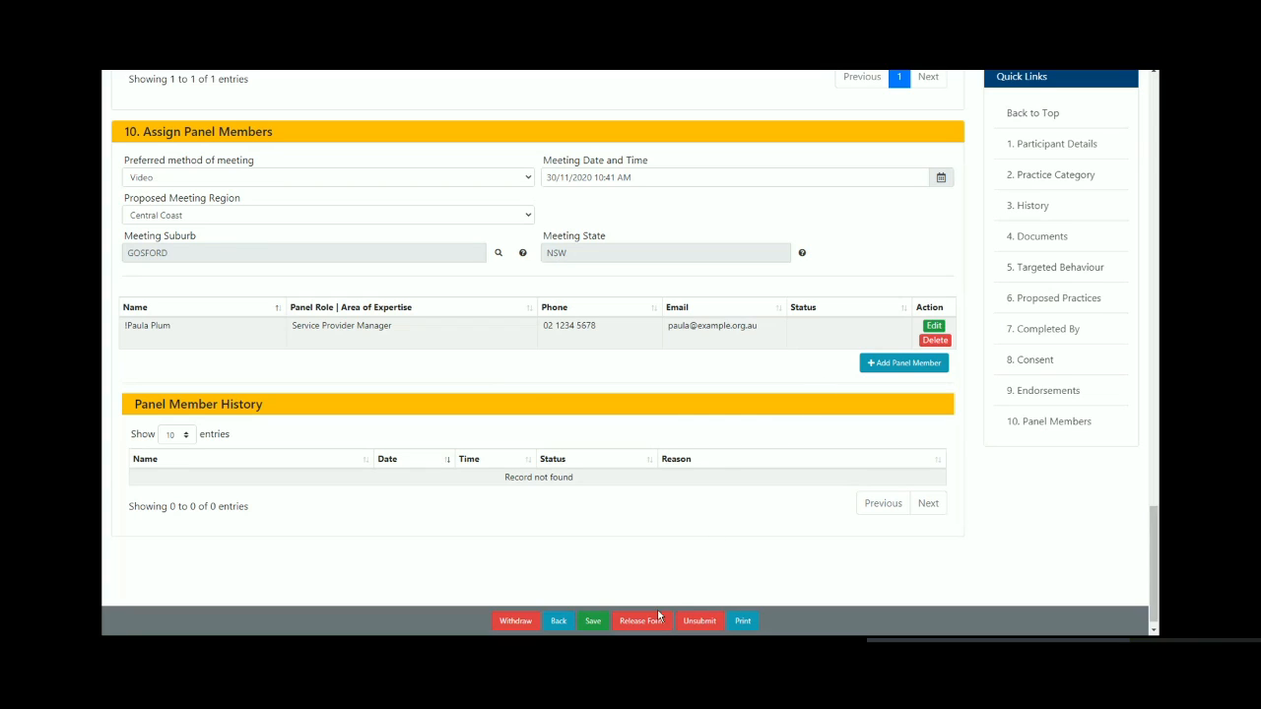